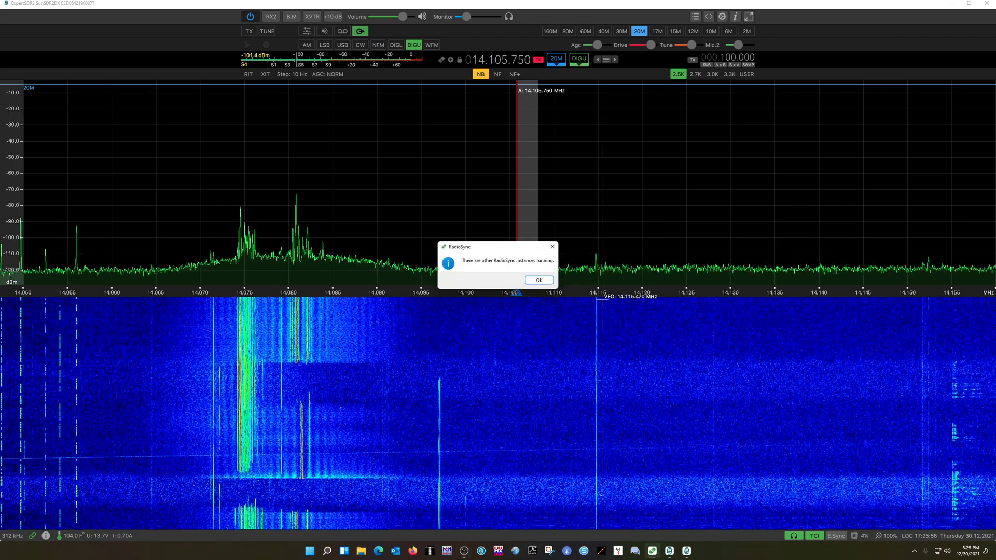
# Dismiss the 'other RadioSync instances running' warning to reveal the Vara profile settings
pyautogui.click(539, 280)
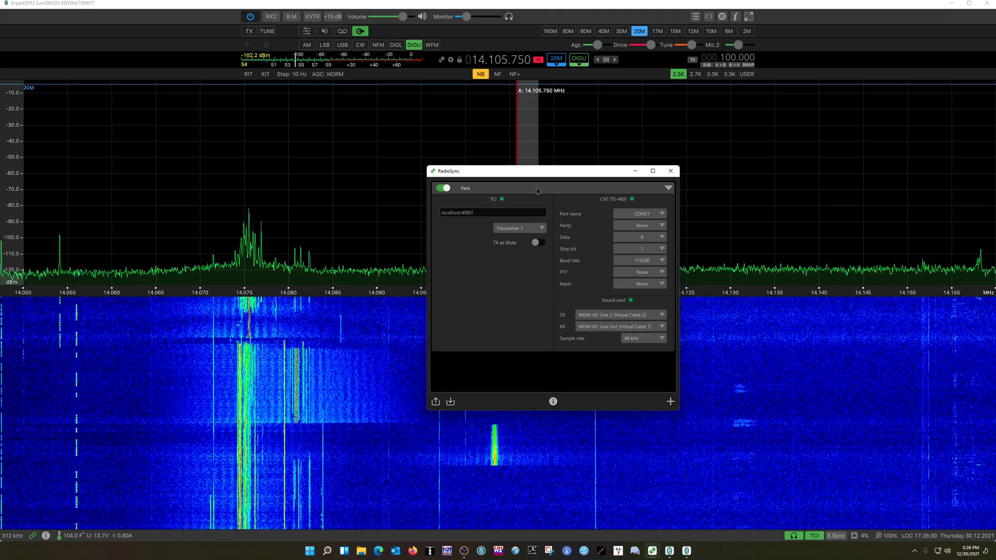
pyautogui.moveTo(516, 382)
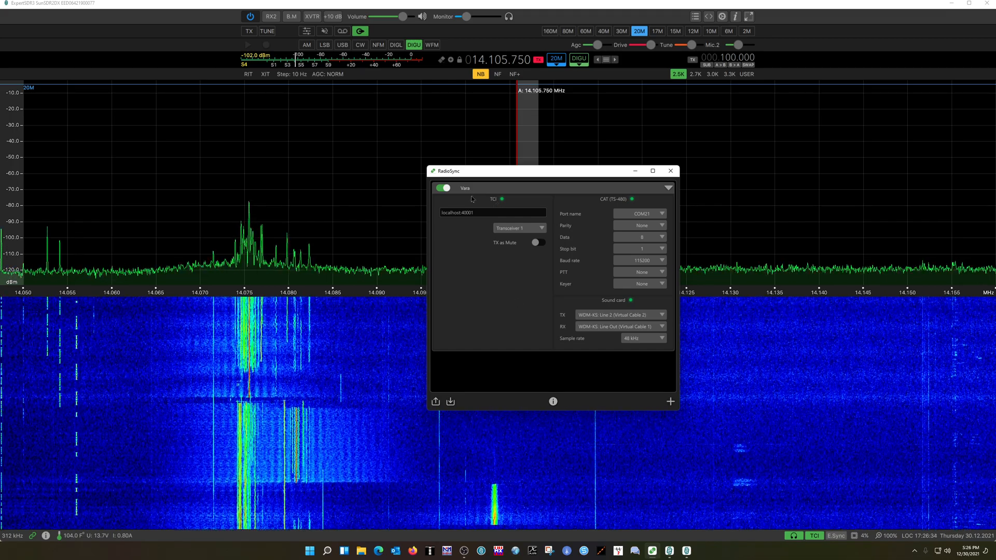
pyautogui.moveTo(445, 188)
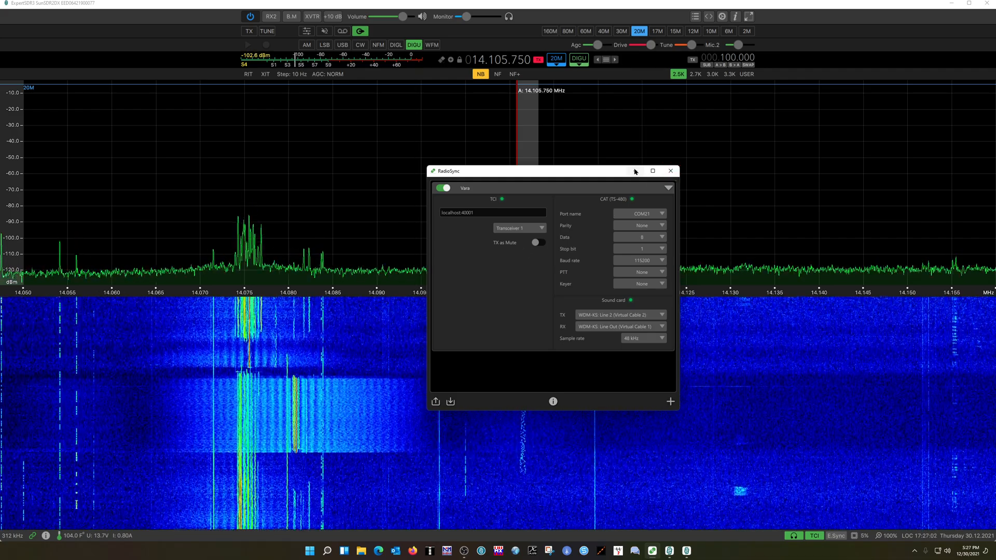
# Minimize the RadioSync window, leaving ExpertSDR3 receiving with VARA HF and VarAC showing
pyautogui.click(669, 171)
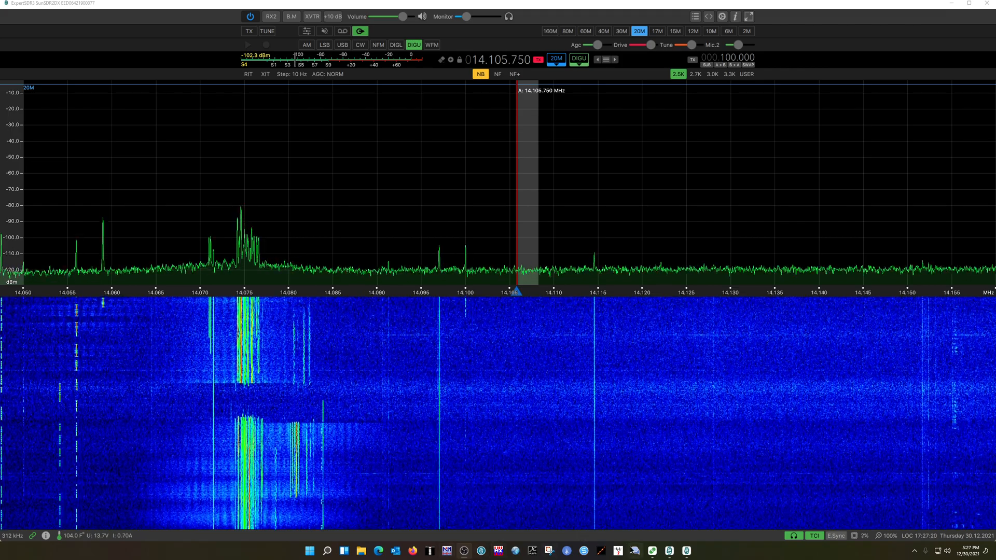
pyautogui.moveTo(632, 550)
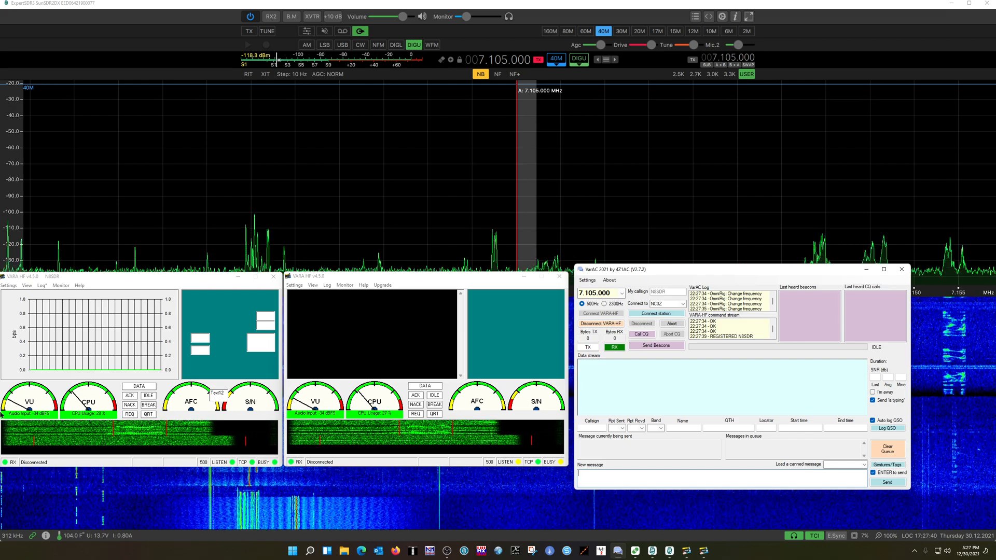
# Show VARA HF's SoundCard settings: virtual cable Line 1 input, Line 2 output, drive −1 dB
pyautogui.click(8, 285)
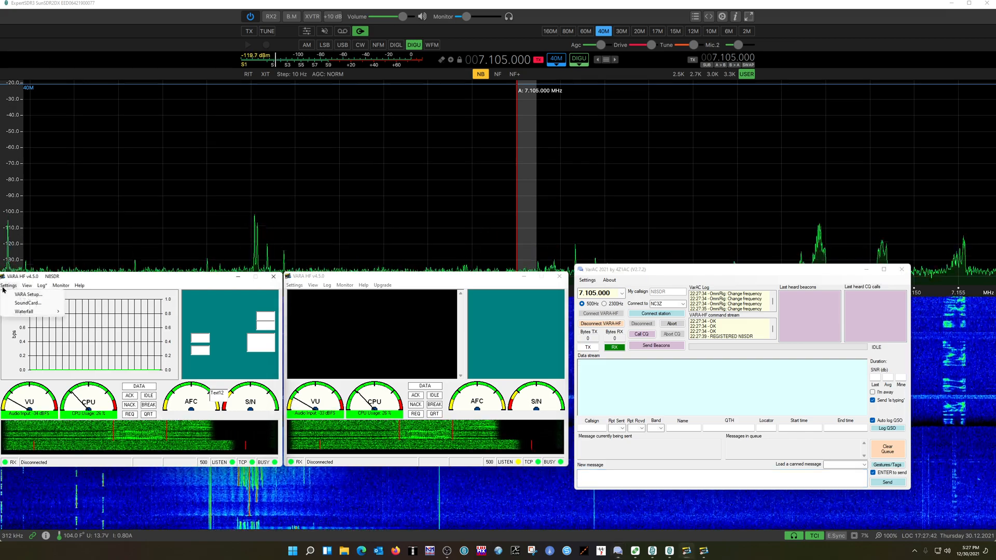
pyautogui.click(27, 303)
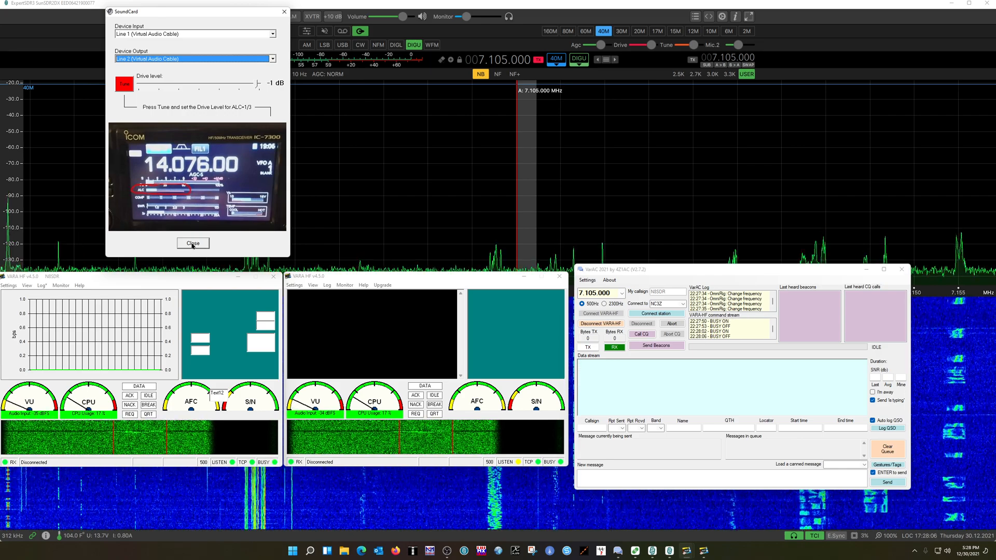
# Close the SoundCard dialog so VARA Setup with ports 8300/8301 and retries 15 can be shown
pyautogui.click(193, 243)
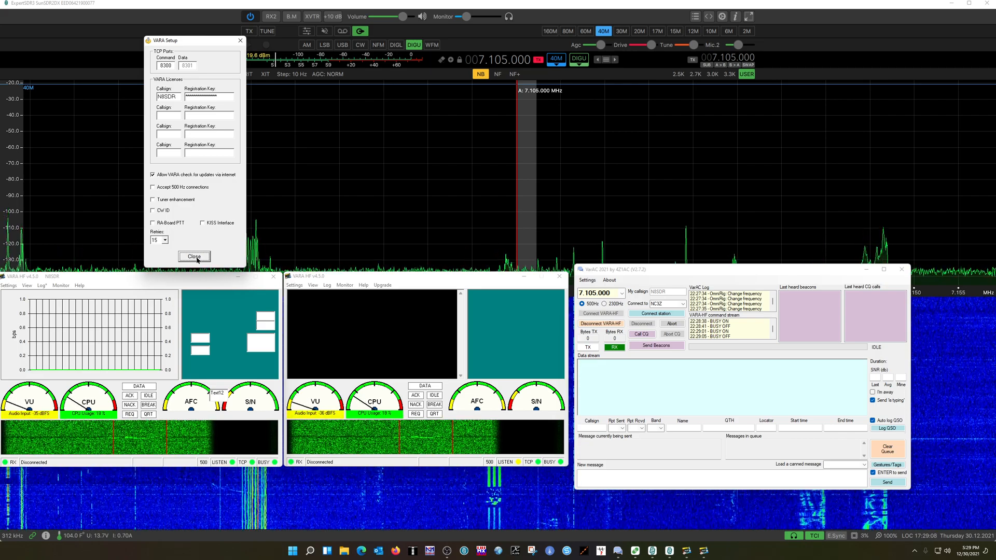
# Close VARA Setup and bring up OmniRig's Rig 1 settings from VarAC's PTT settings
pyautogui.click(193, 256)
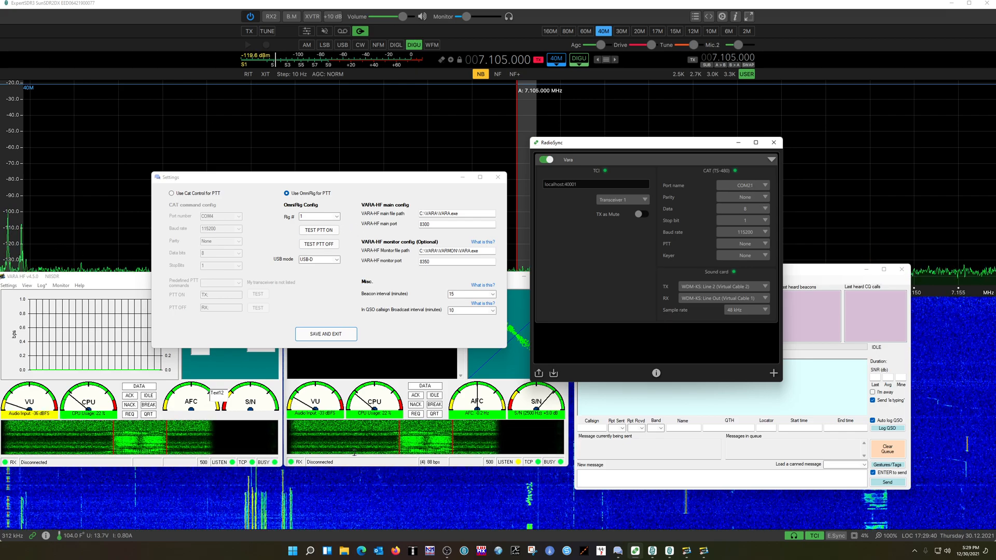
pyautogui.click(293, 551)
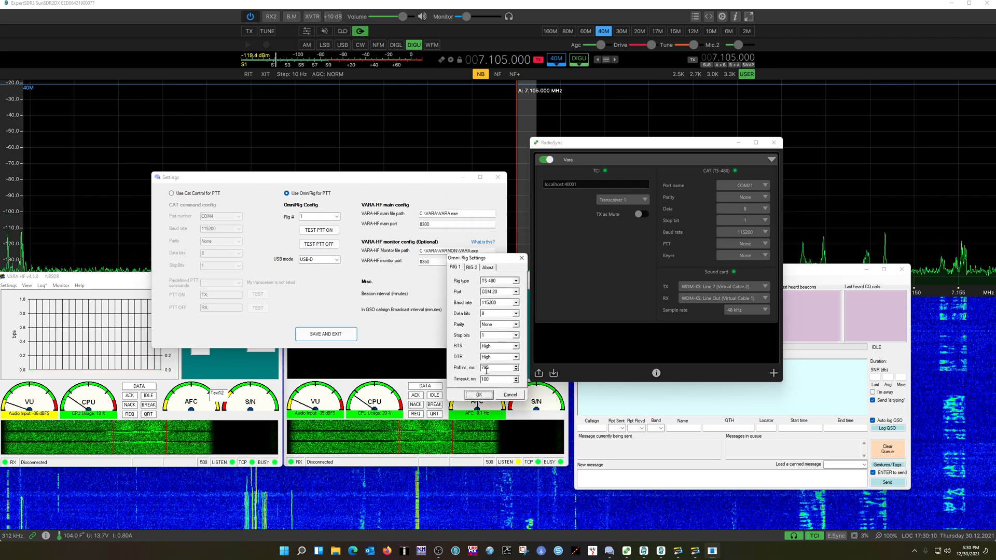
# Accept OmniRig Rig 1 as a TS-480 on COM 20 at 115200 baud and close the dialog
pyautogui.click(495, 367)
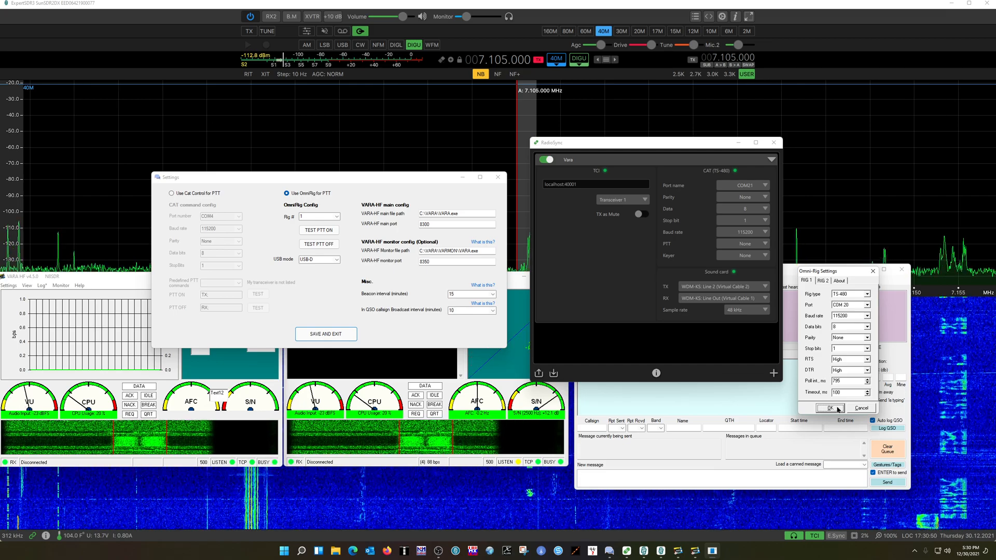
pyautogui.click(830, 407)
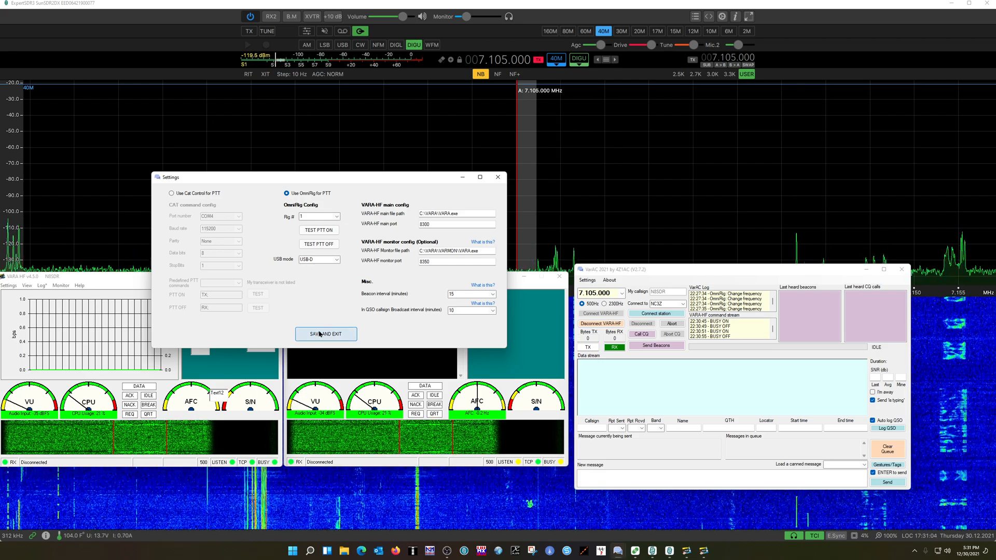
# Save and exit VarAC settings, then pick 7.105.000 from the saved frequencies so the radio follows
pyautogui.click(325, 333)
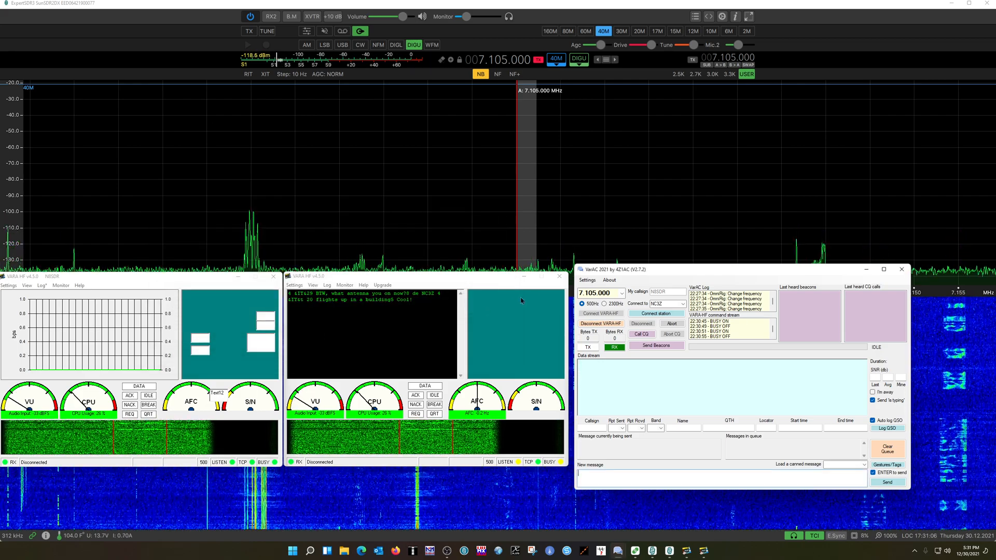
pyautogui.click(620, 292)
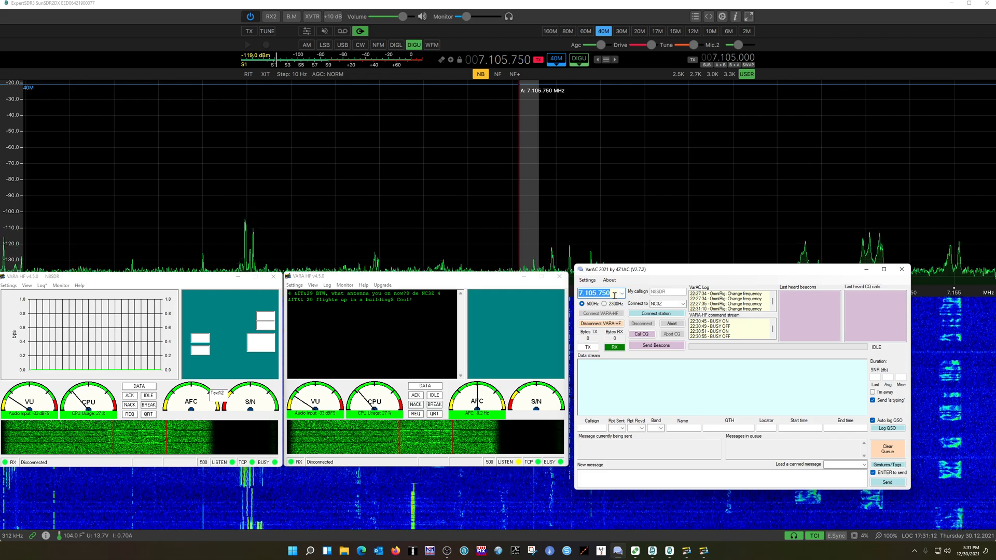
pyautogui.click(620, 292)
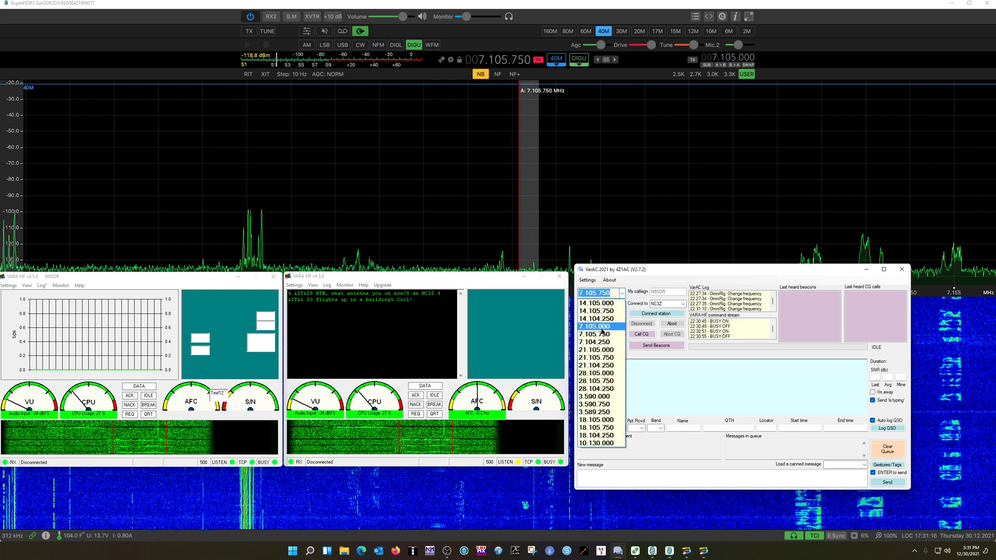
pyautogui.click(595, 324)
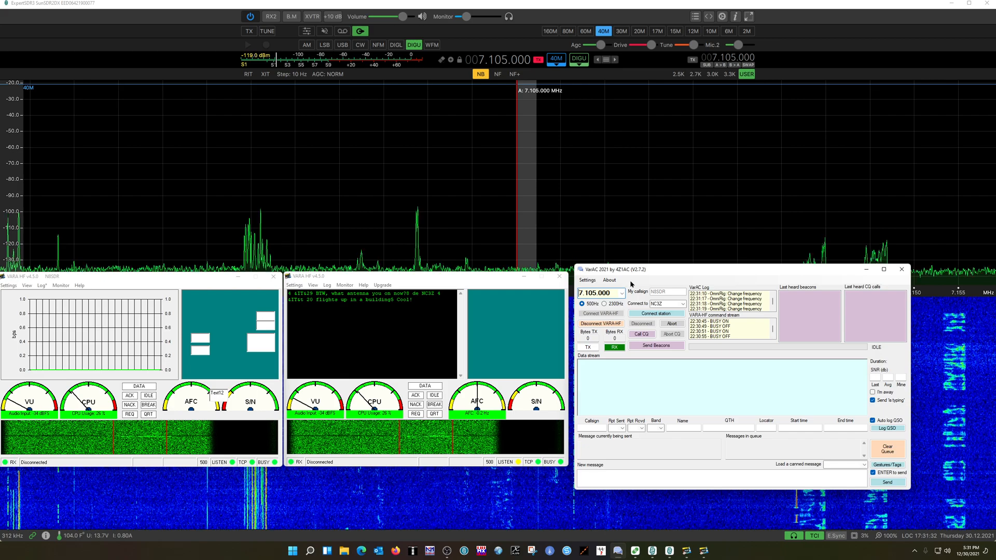
pyautogui.click(609, 280)
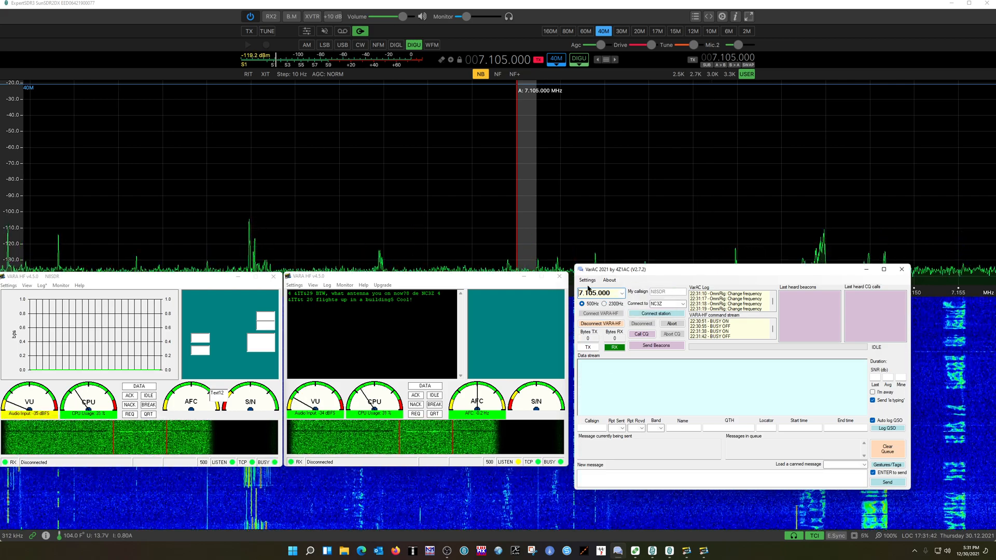
# Bring up VarAC's canned messages editor with the welcome, away and five predefined messages
pyautogui.click(586, 280)
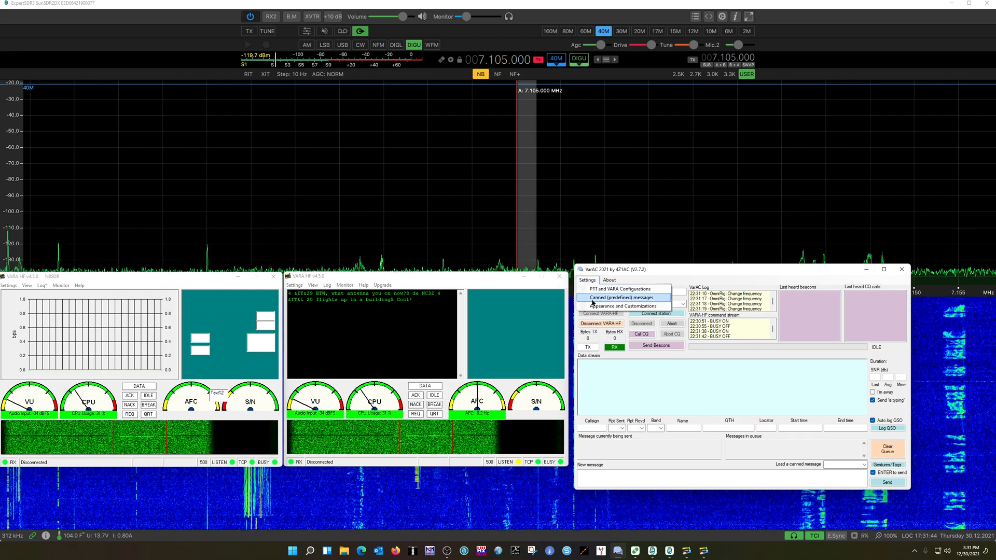
pyautogui.click(620, 298)
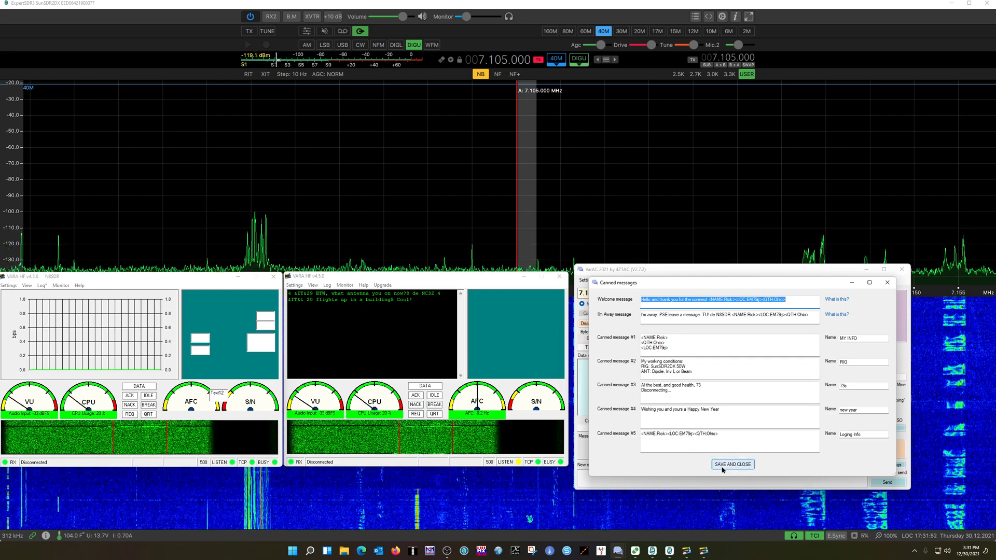
# Save and close the canned messages, leaving the radio on 7.105.000 with VarAC set for NC3Z
pyautogui.click(732, 463)
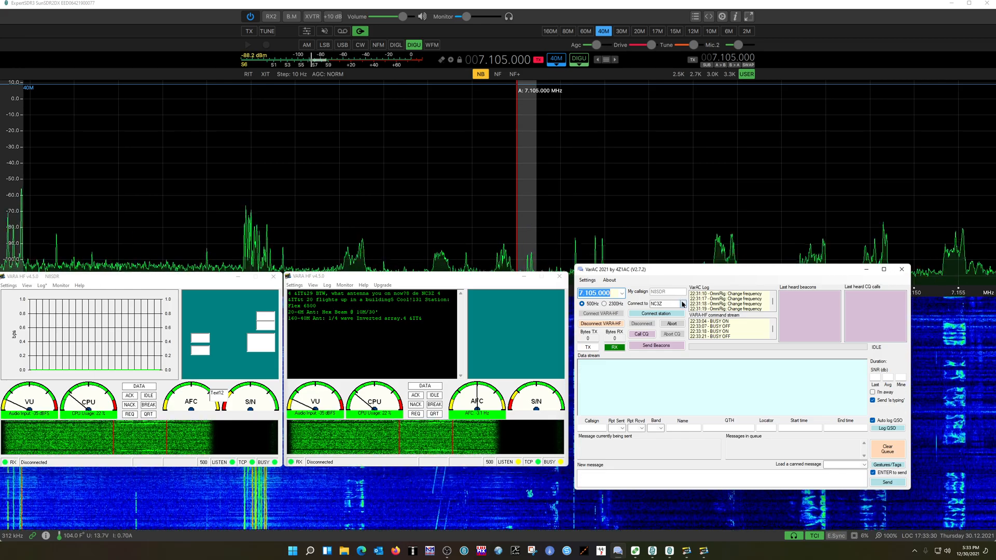
# Retune to 7.105.750 from VarAC's frequency list and start calling CQ there
pyautogui.click(622, 293)
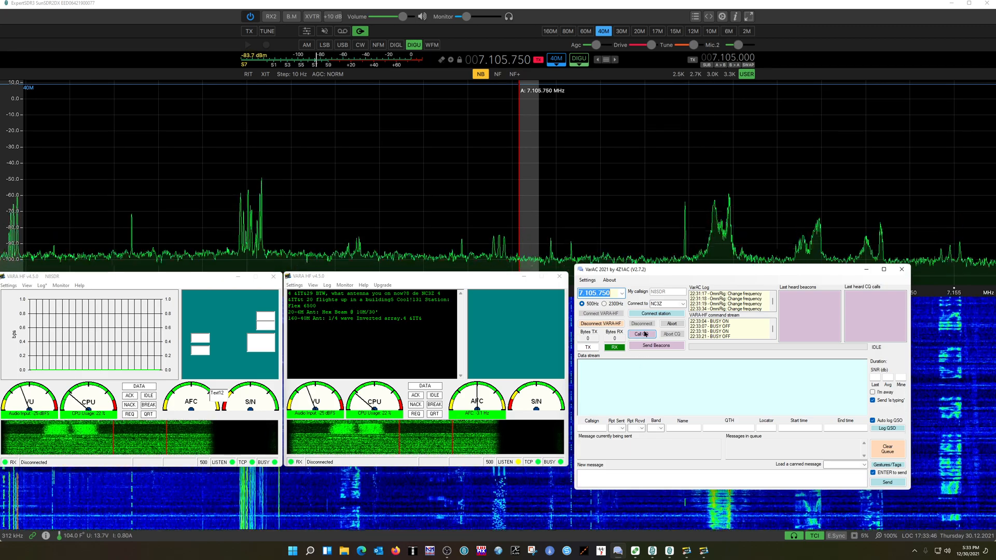
pyautogui.click(642, 333)
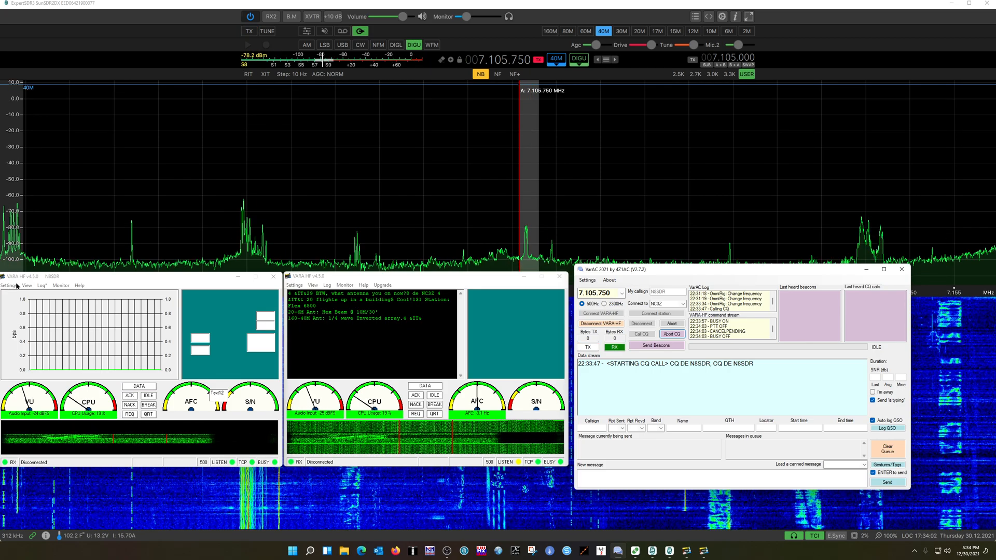
pyautogui.click(27, 285)
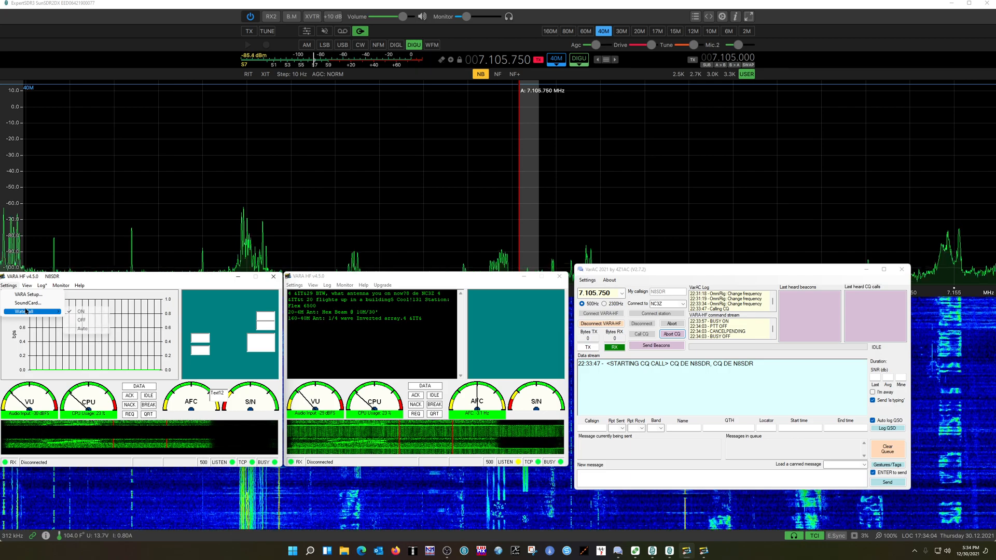
pyautogui.click(28, 294)
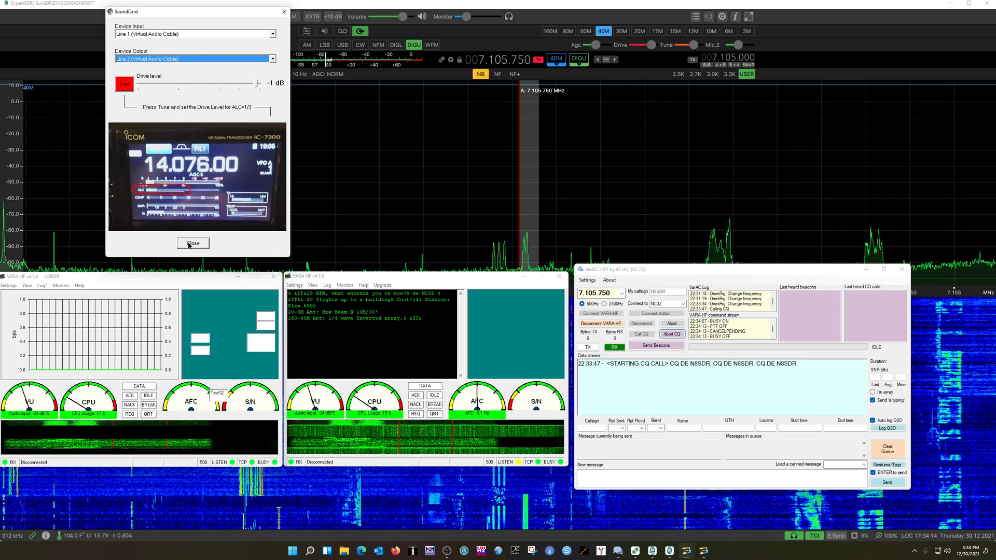
pyautogui.click(193, 243)
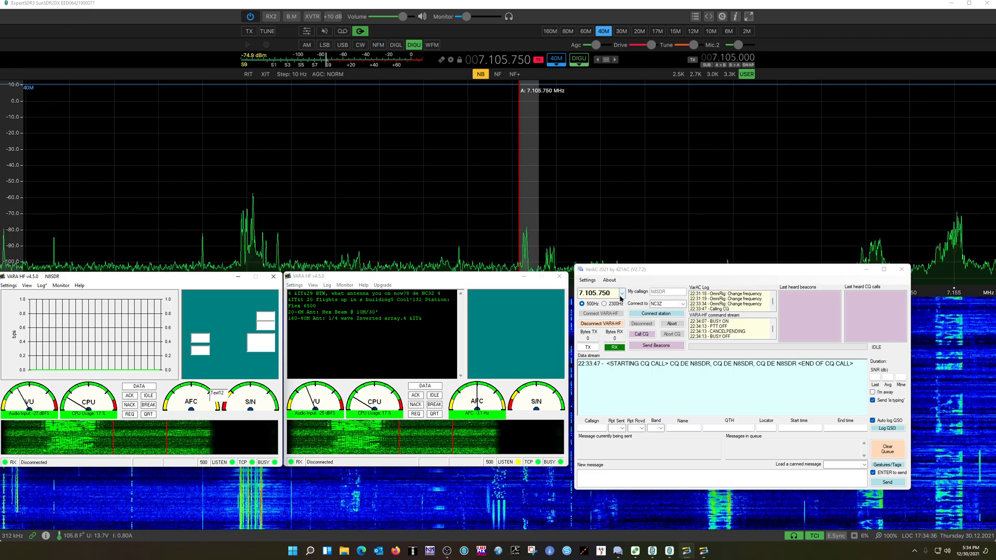
# Select 14.105.000 from the saved frequency list, moving the rig to 20 m
pyautogui.click(622, 292)
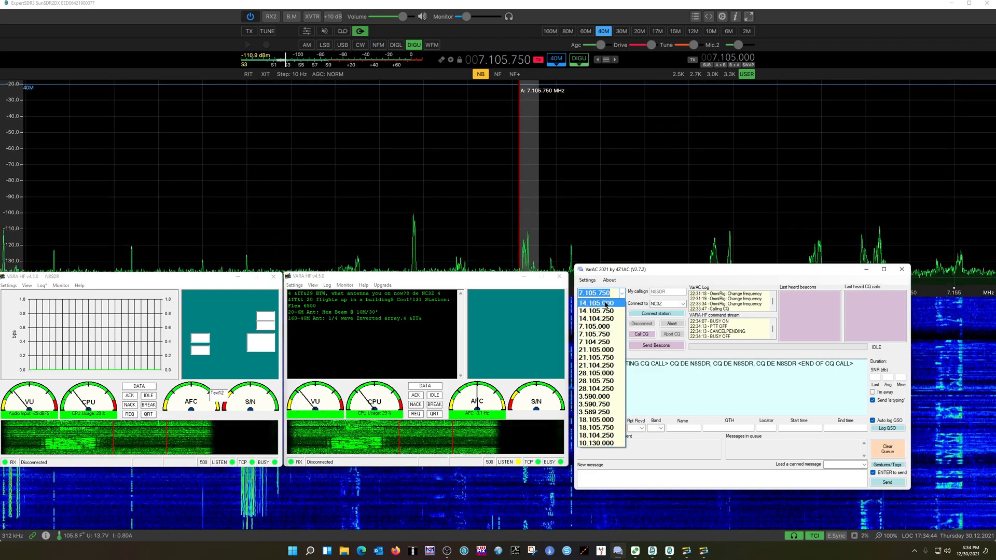
pyautogui.click(595, 302)
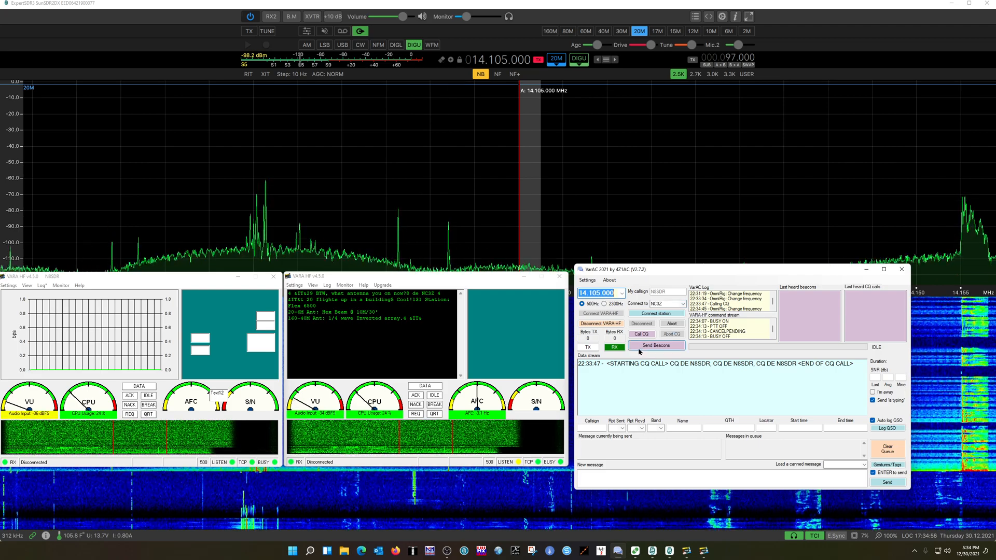
# Start a CQ call on 14.105.000 MHz
pyautogui.click(641, 334)
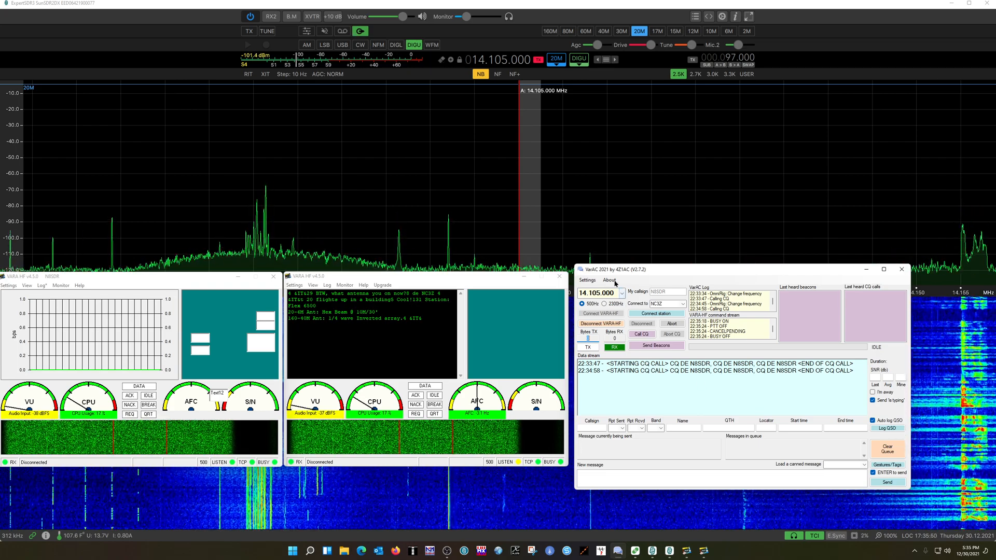
# Return the operating frequency to 7.105.000 MHz on 40 m
pyautogui.click(620, 292)
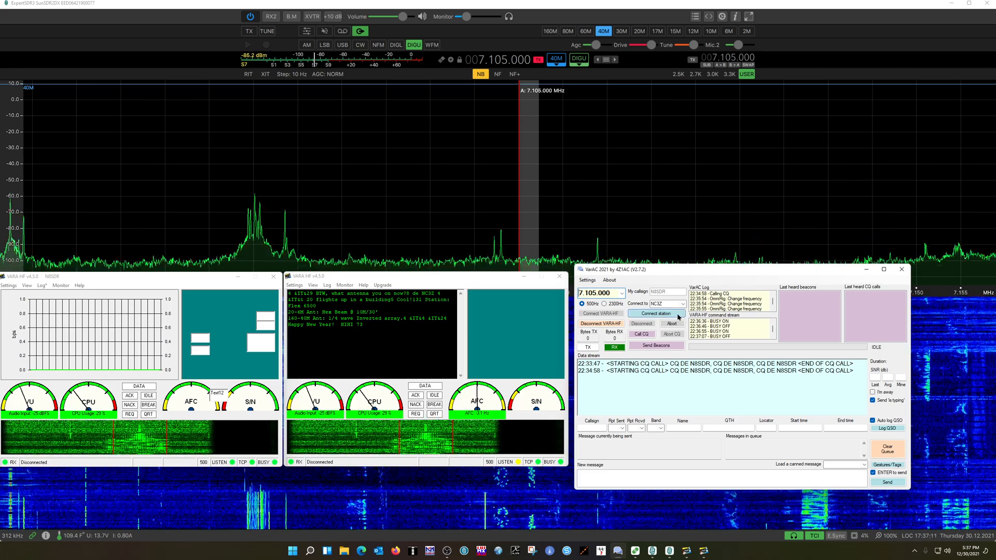
pyautogui.click(655, 313)
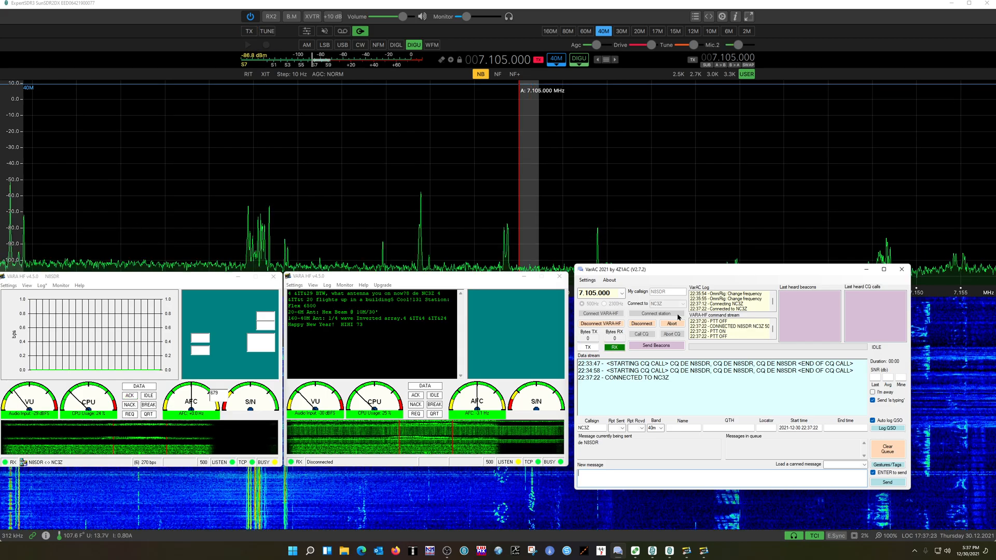
pyautogui.write('H')
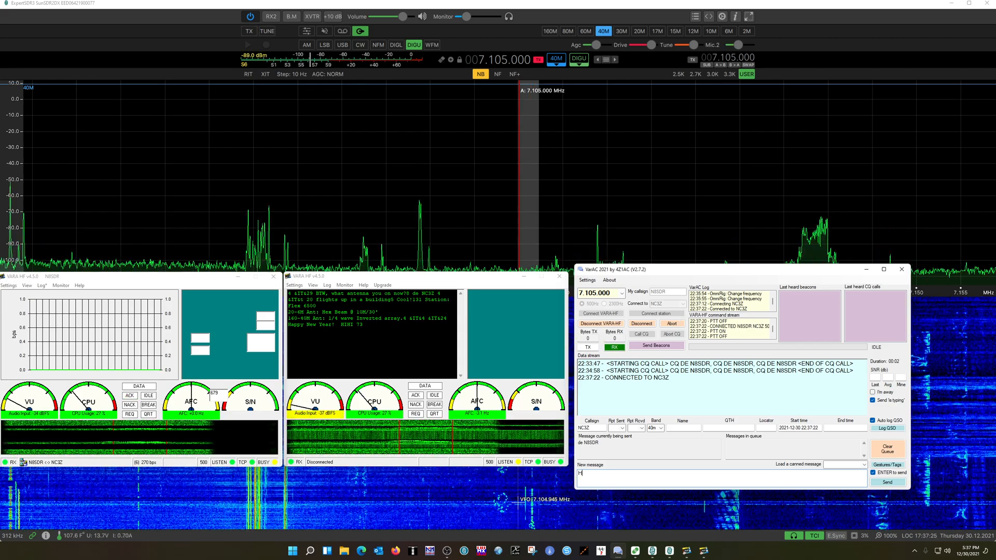
pyautogui.write('i again gary I am doing a video with you connected')
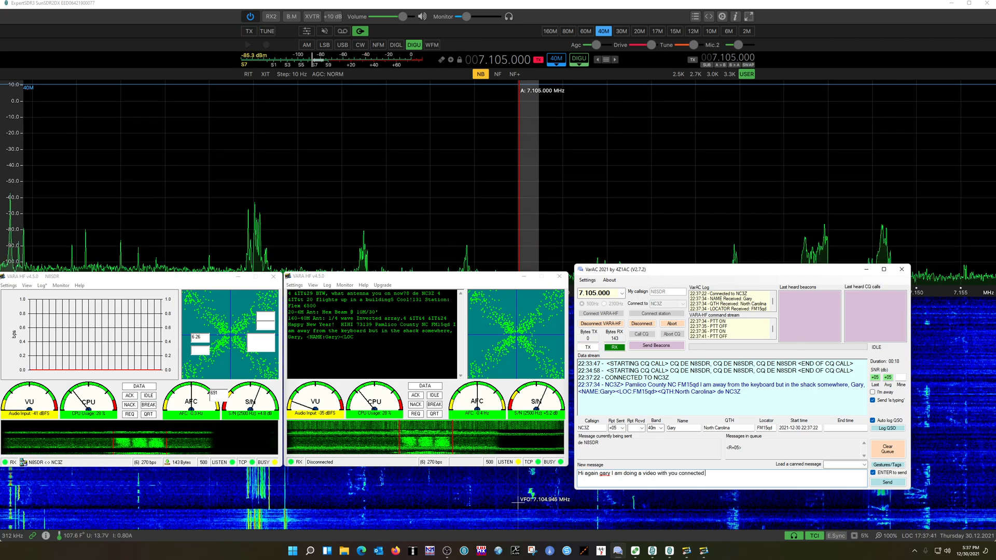
pyautogui.write('currently so I wont stay with you lon')
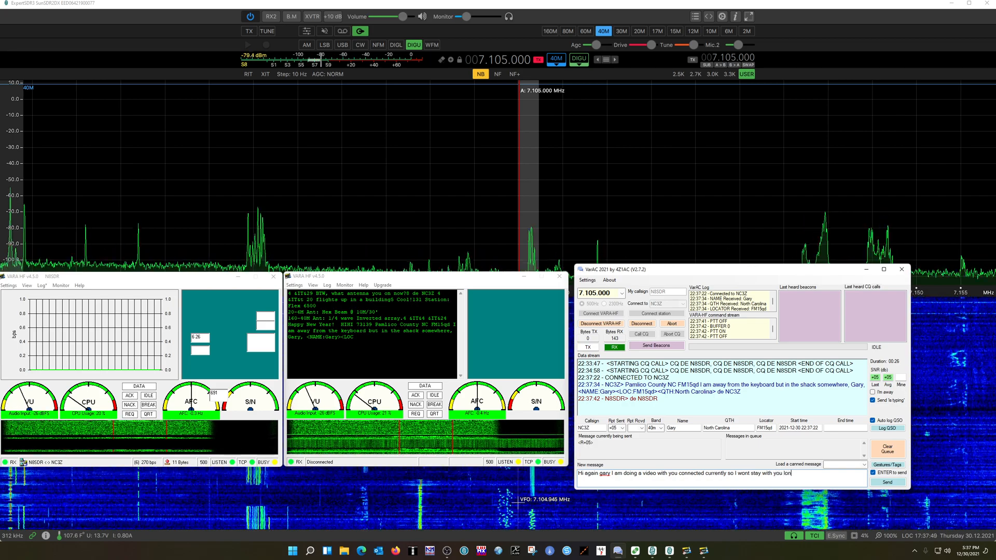
pyautogui.click(887, 482)
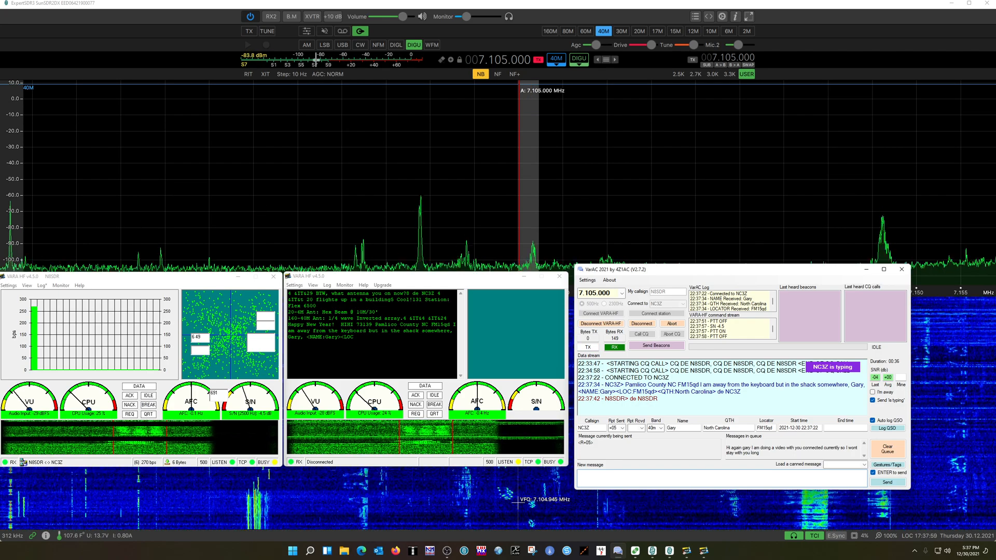
# Request a QSY up 750 Hz to 7.105.750 and acknowledge the frequency-change notice
pyautogui.click(248, 31)
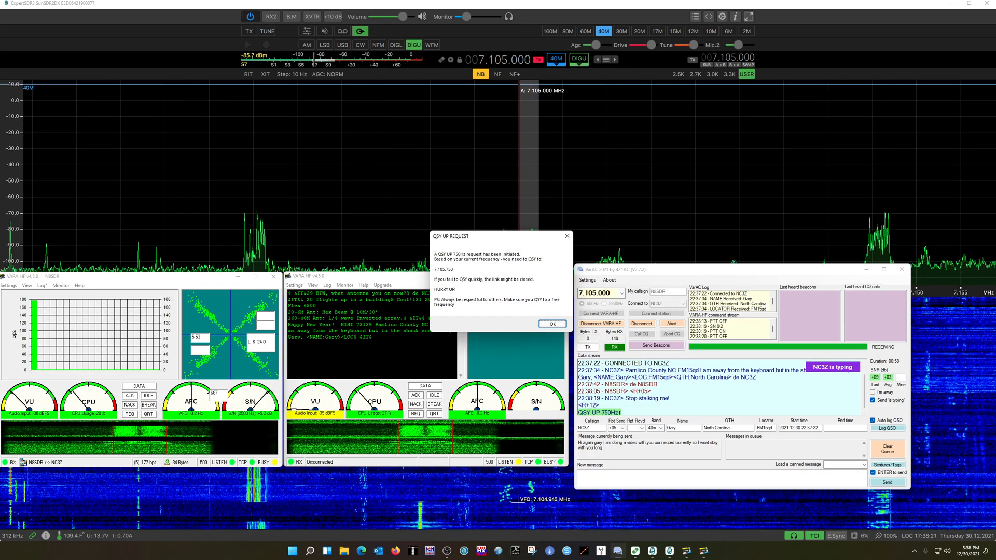
pyautogui.click(249, 31)
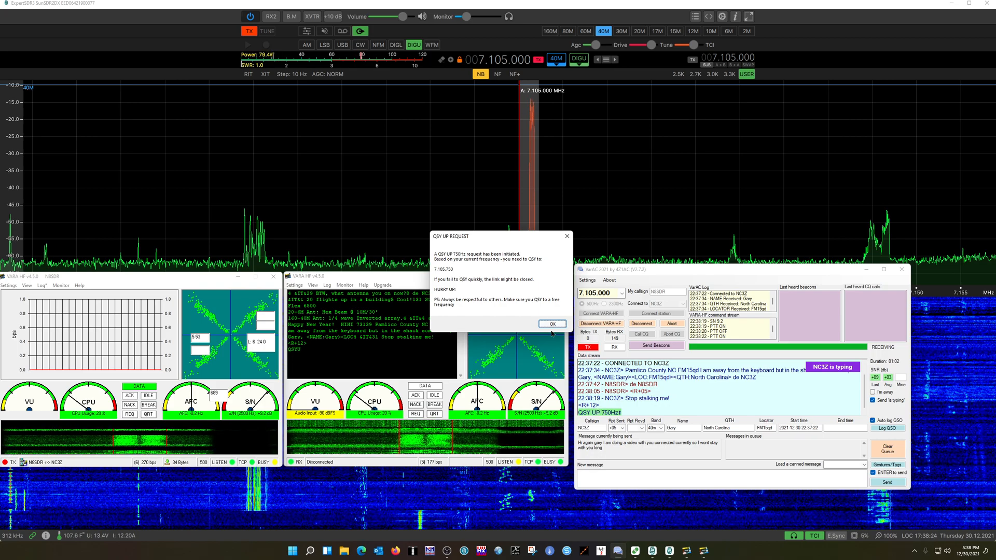
# Accept the QSY UP REQUEST so rig and chat move to 7.105.750
pyautogui.click(551, 324)
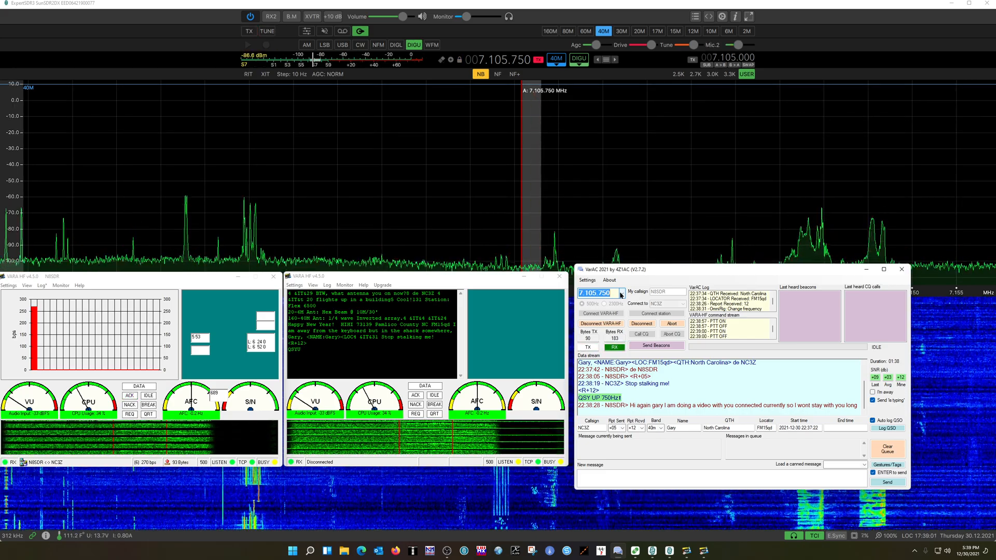
# Confirm 7.105.750, then disconnect and abort the link with NC3Z immediately
pyautogui.click(621, 293)
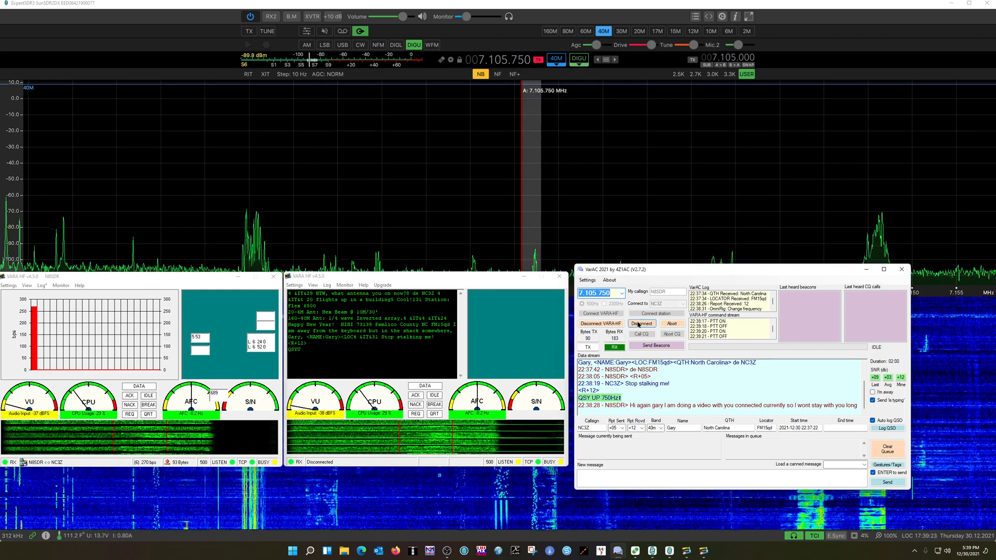
pyautogui.click(641, 324)
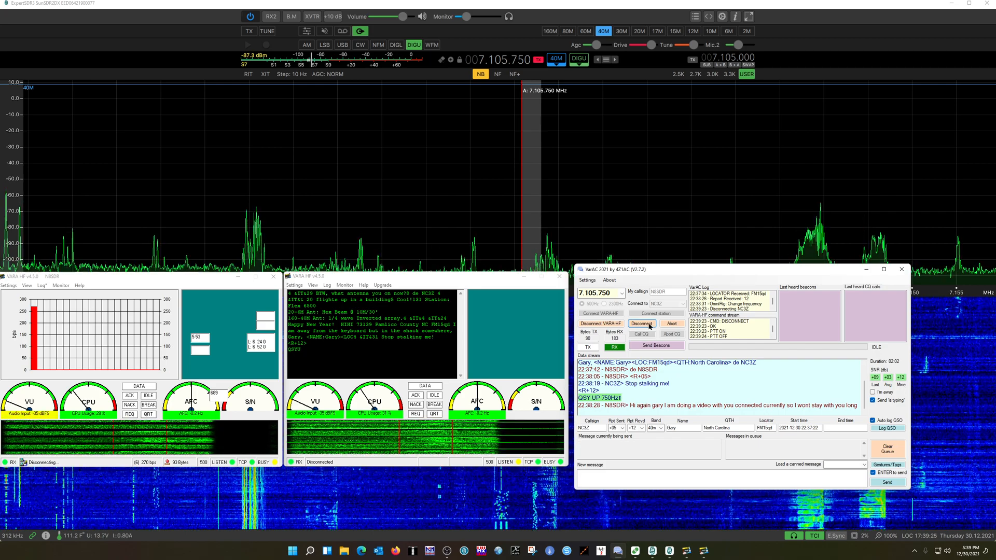
pyautogui.click(673, 324)
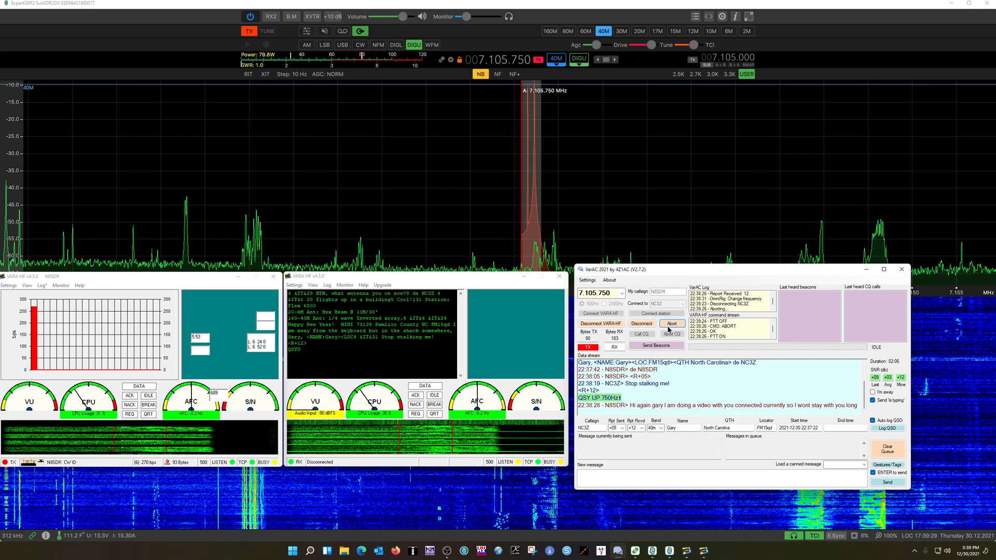
pyautogui.click(672, 324)
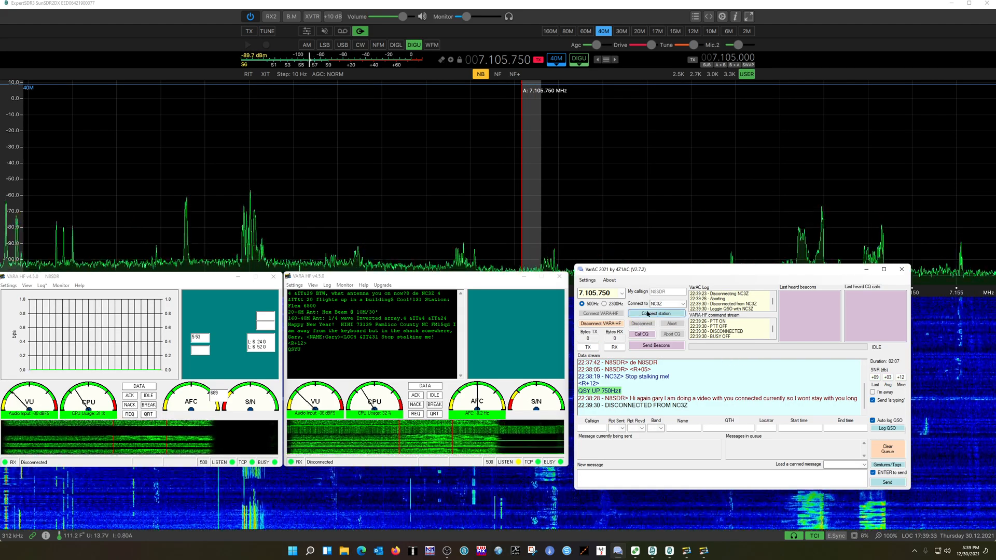
# Reconnect to NC3Z and queue an apology that this is only a quick test
pyautogui.click(656, 314)
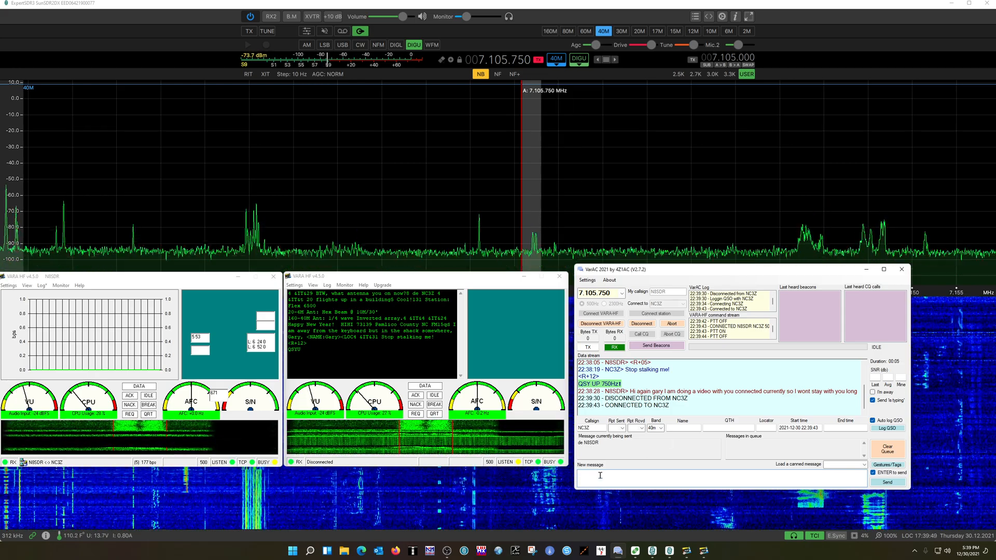
pyautogui.write('sorry just wanted to do a')
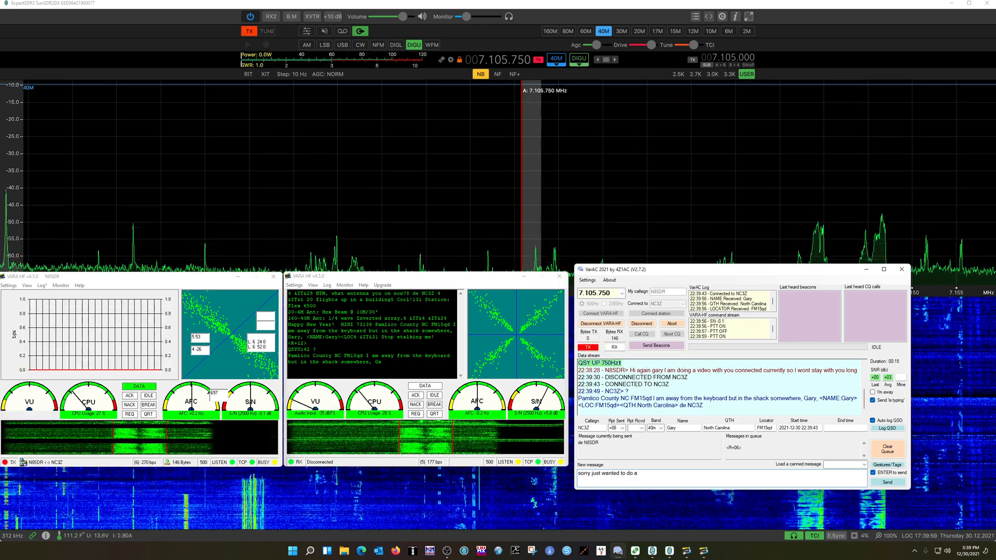
pyautogui.write('quick')
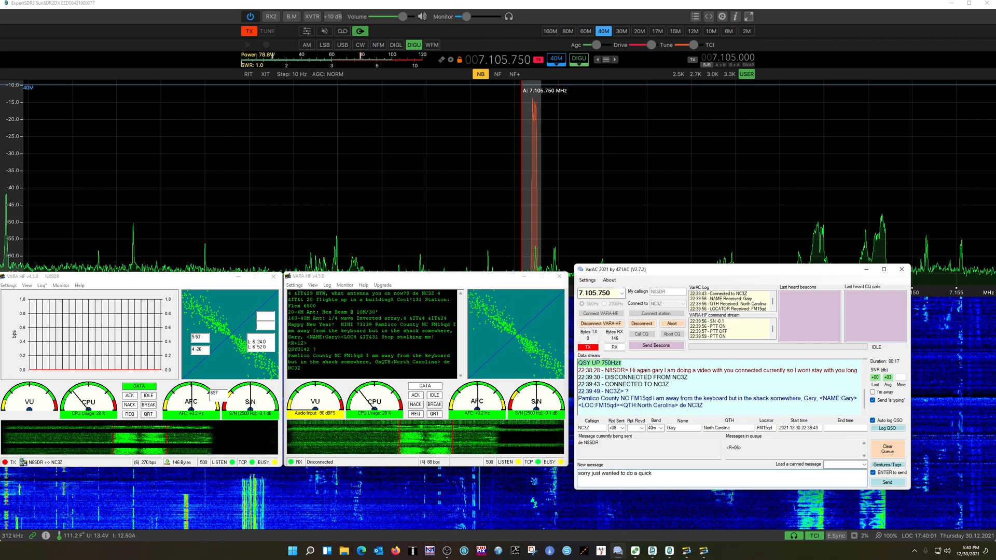
pyautogui.write('test wi')
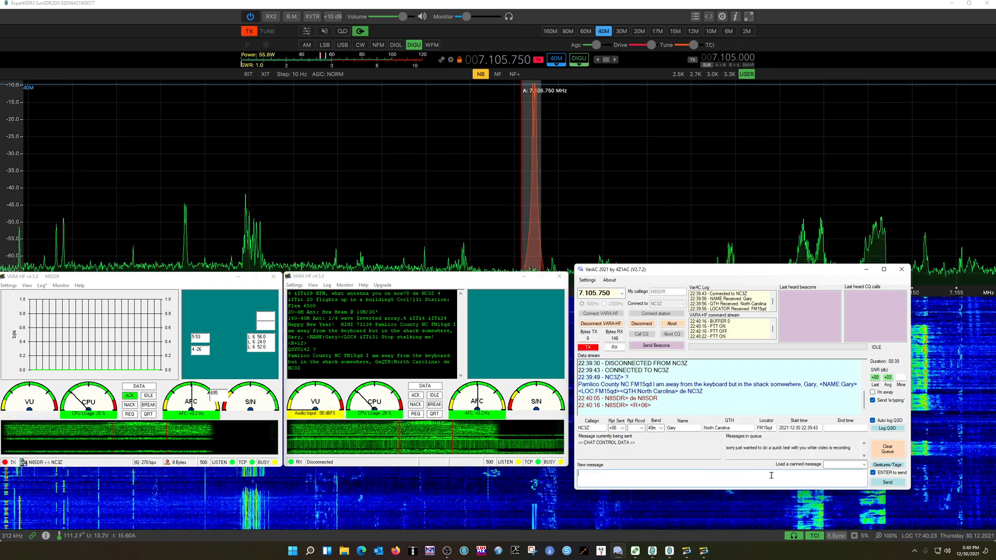
pyautogui.click(614, 346)
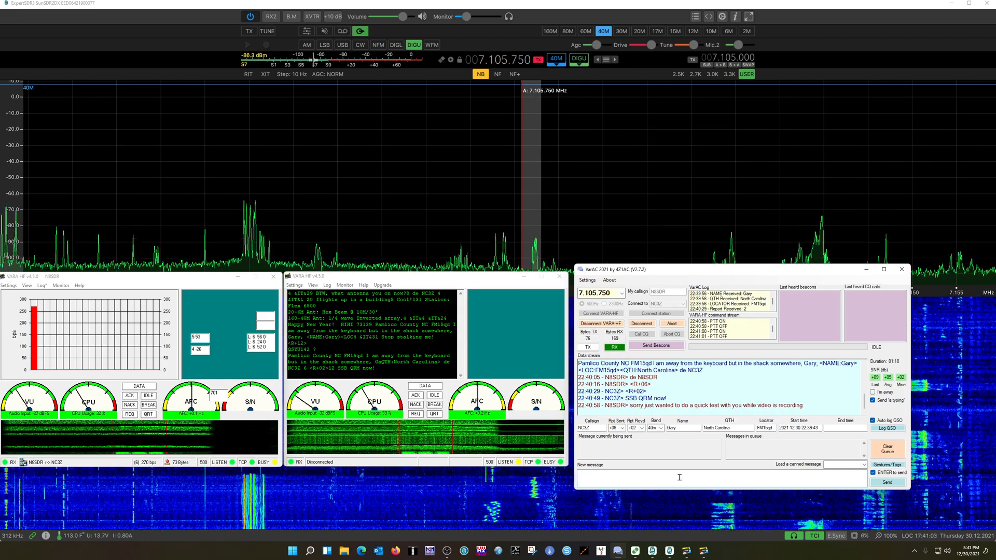
pyautogui.write('Thanks for the quick test , will')
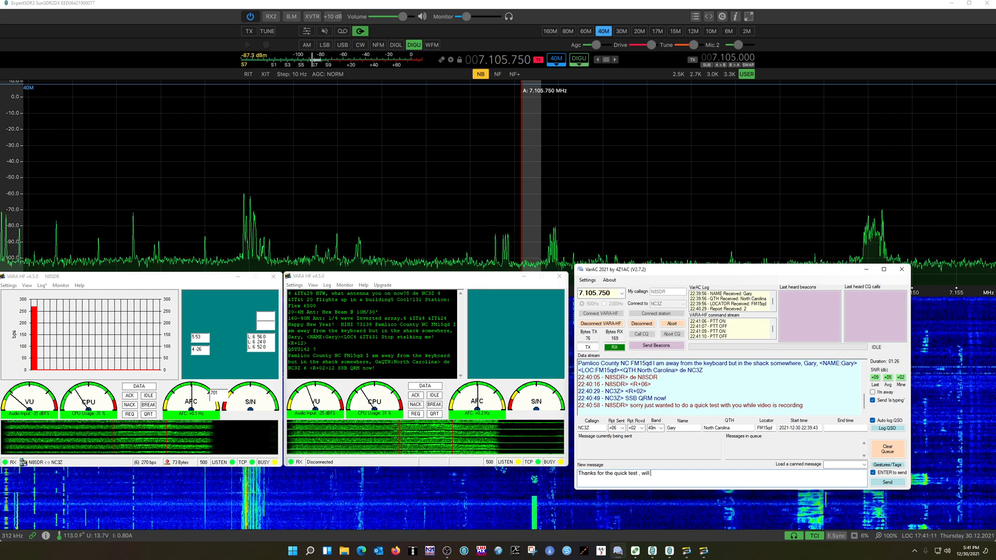
pyautogui.write('CUL,')
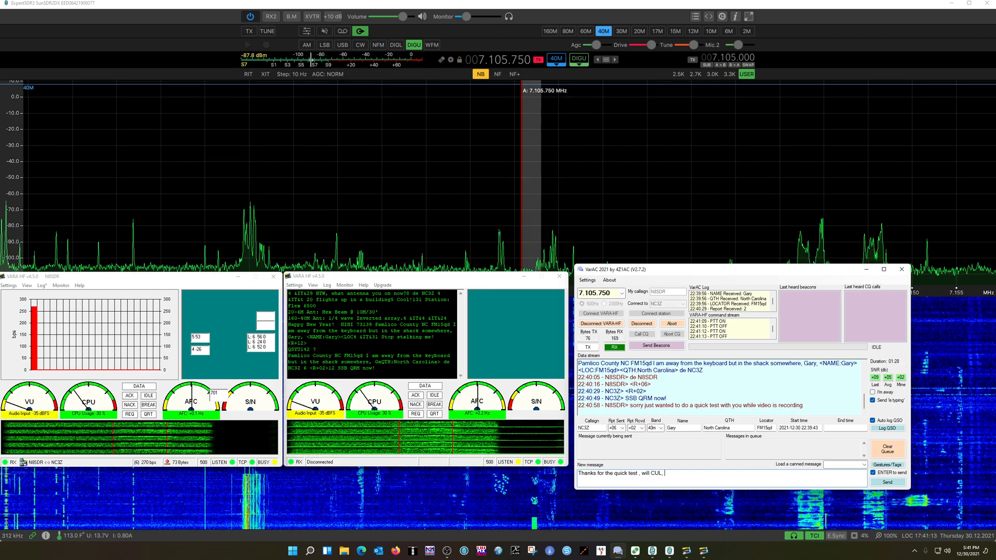
pyautogui.click(887, 482)
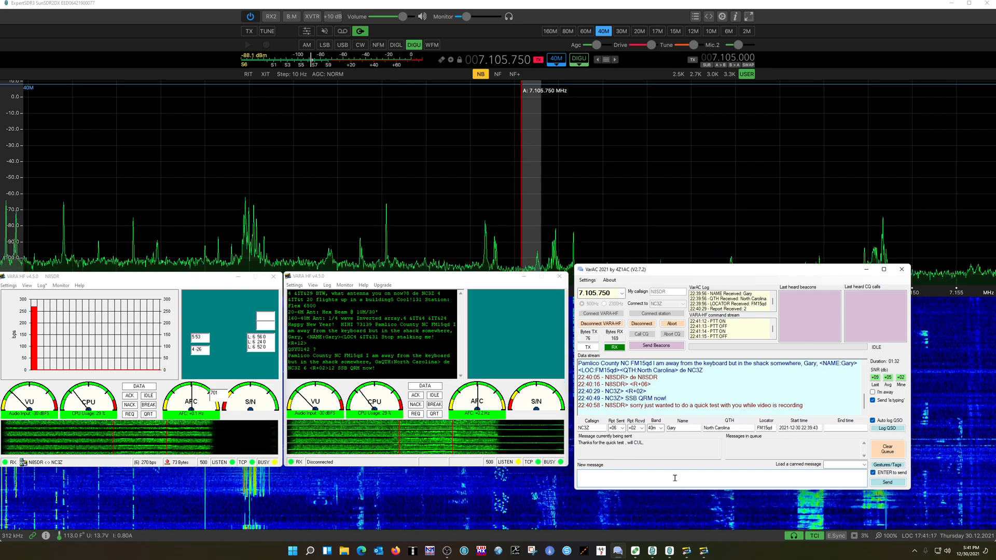
# Send the canned 73 good-health sign-off, then disconnect from NC3Z
pyautogui.click(588, 347)
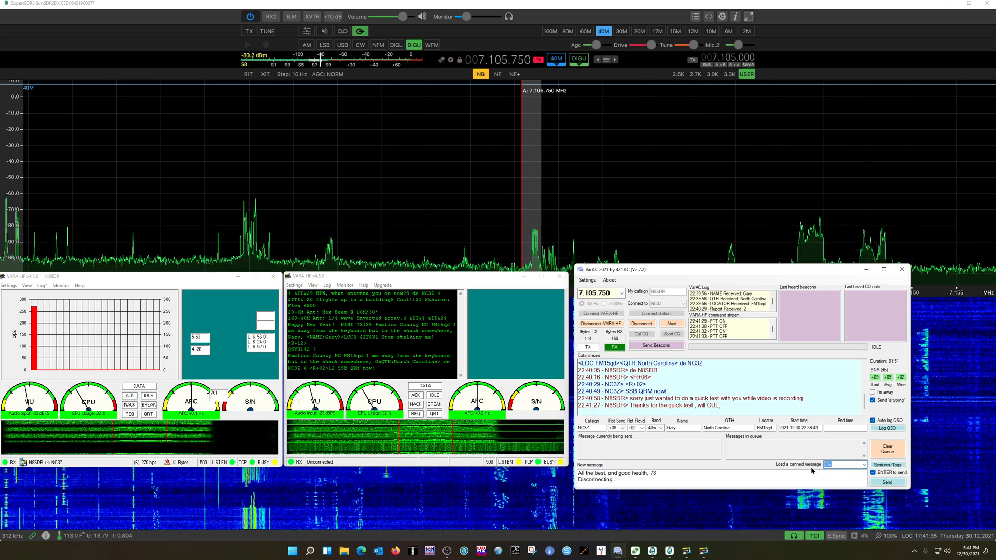
pyautogui.click(887, 483)
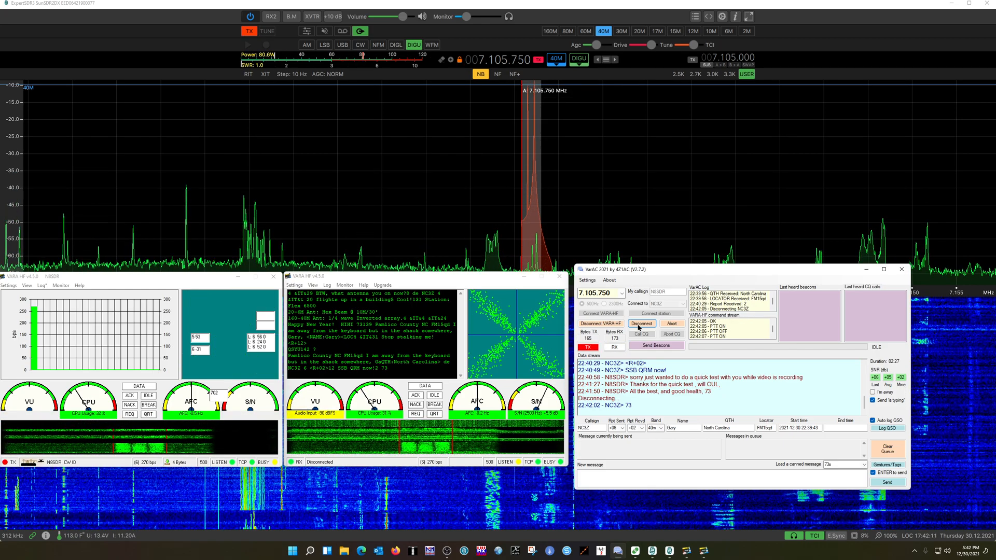
pyautogui.click(640, 324)
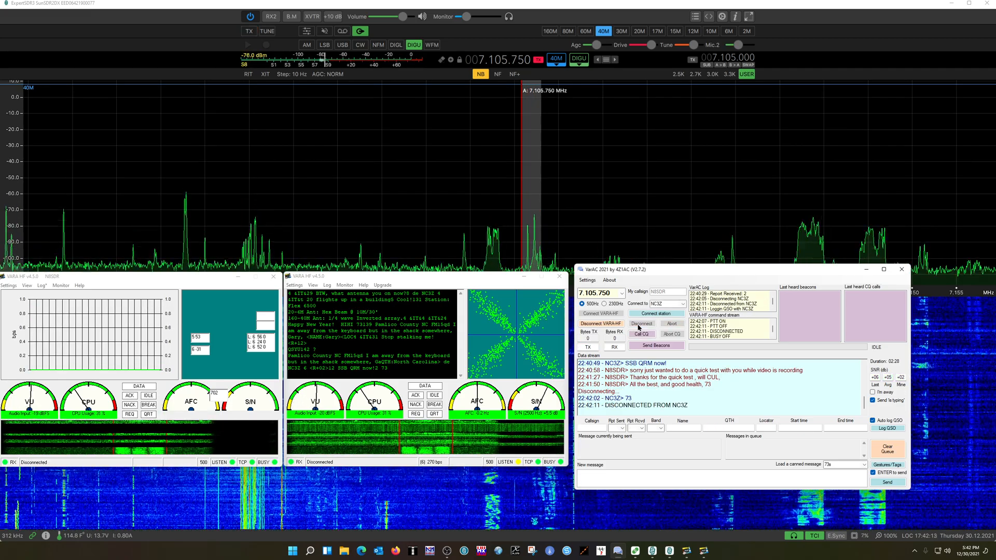